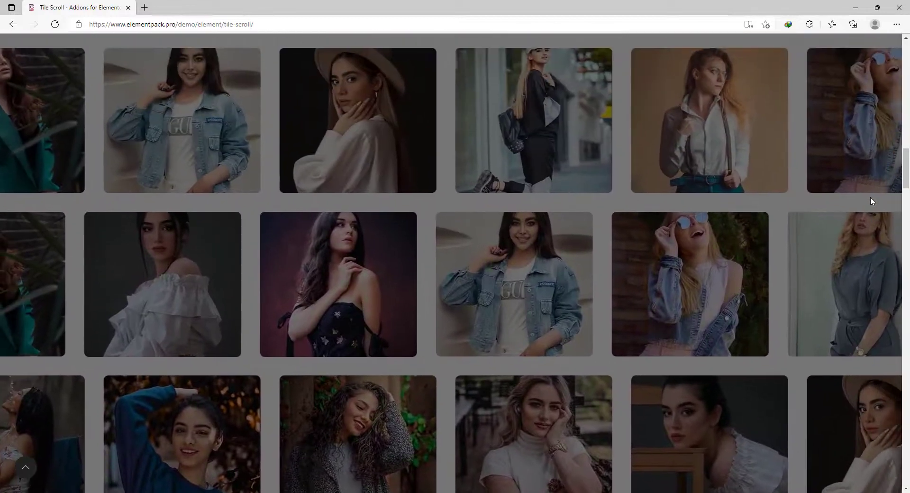
Step: Scroll through the Element Pack Pro settings and show the Extensions list
{"action": "scroll", "scroll_direction": "down", "scroll_amount": 3}
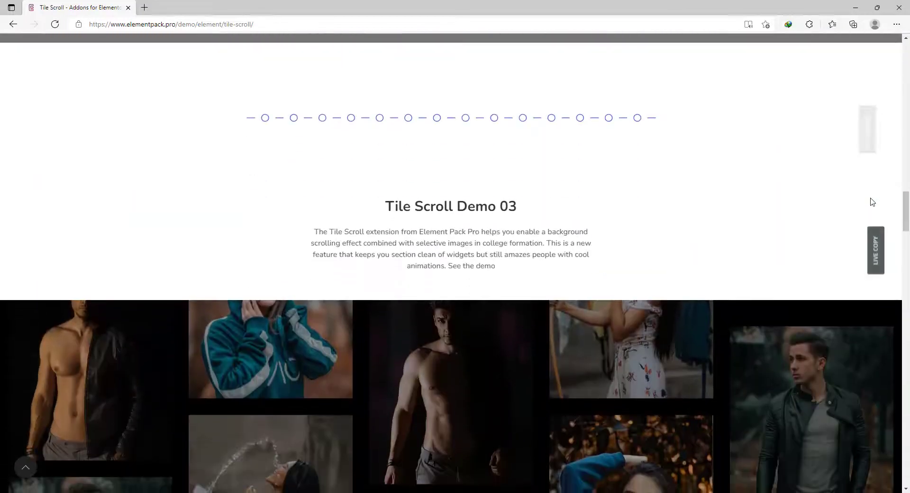
{"action": "scroll", "scroll_direction": "down", "scroll_amount": 3}
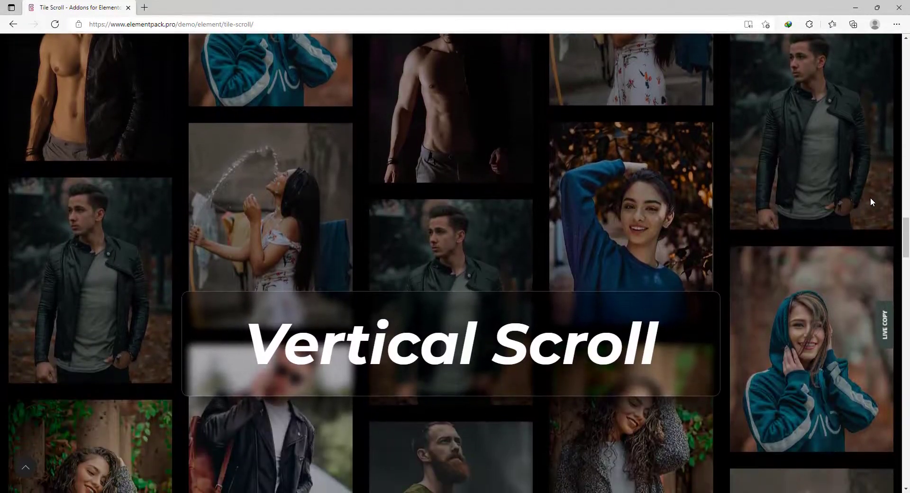
{"action": "scroll", "scroll_direction": "down", "scroll_amount": 3}
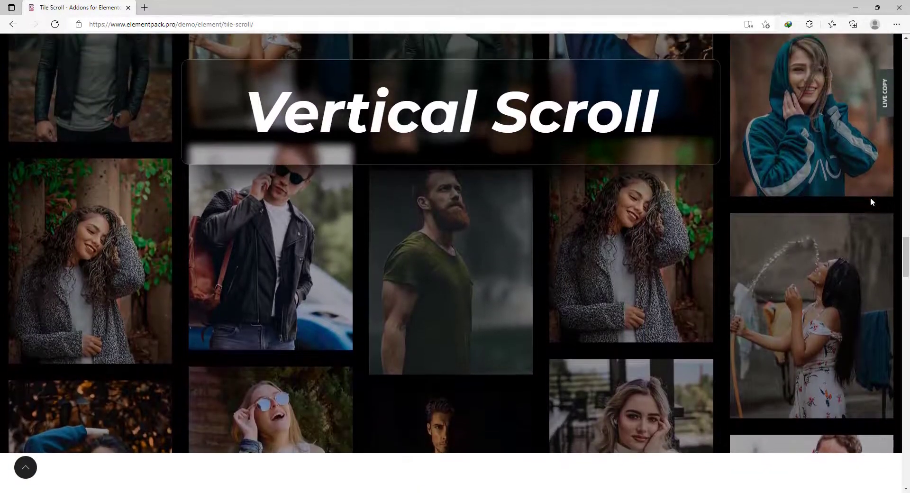
{"action": "scroll", "scroll_direction": "down", "scroll_amount": 3}
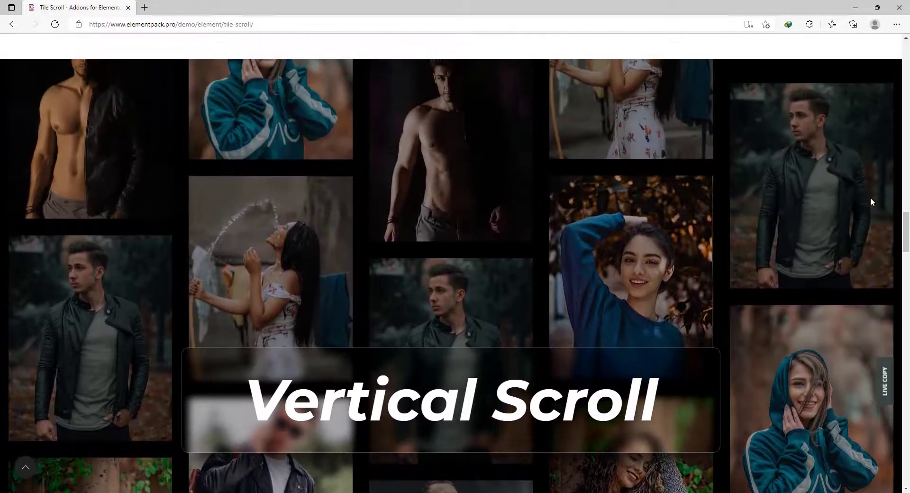
{"action": "scroll", "scroll_direction": "down", "scroll_amount": 3}
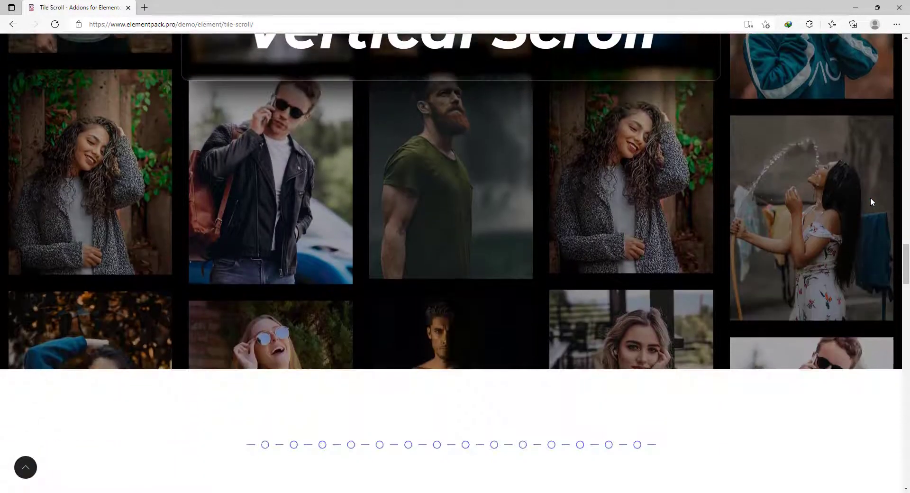
{"action": "scroll", "scroll_direction": "up", "scroll_amount": 3}
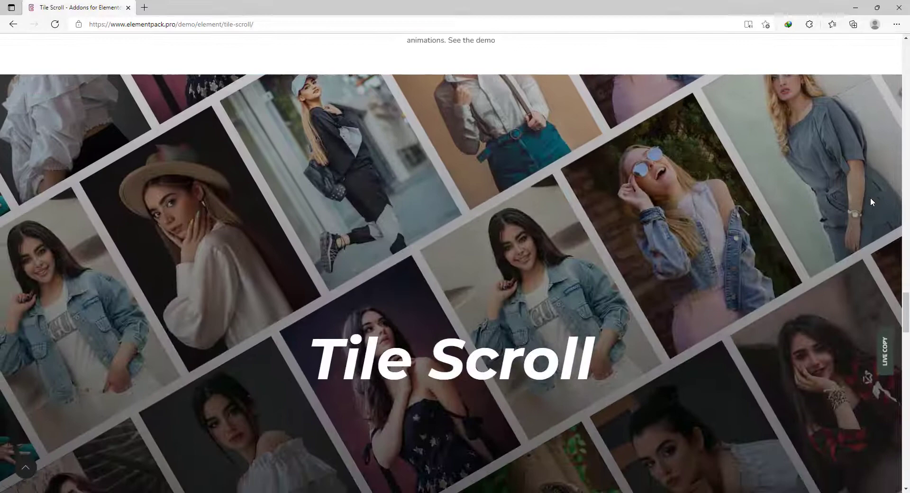
{"action": "scroll", "scroll_direction": "down", "scroll_amount": 3}
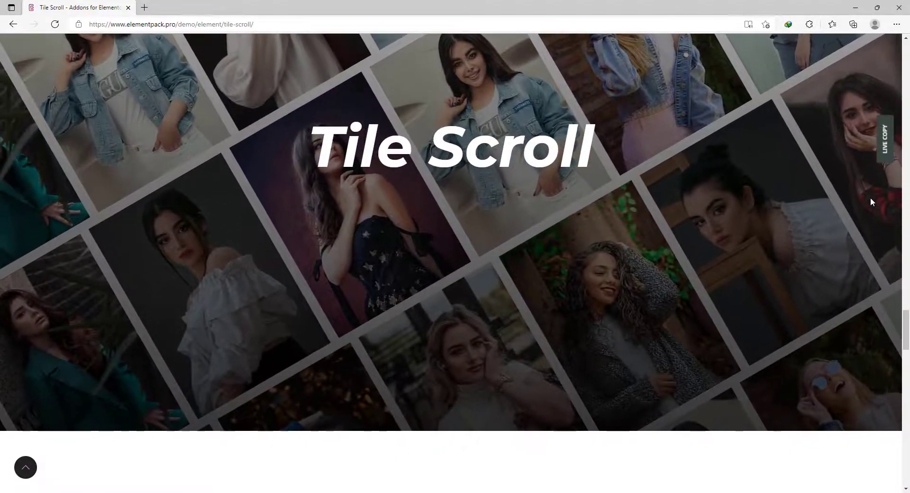
{"action": "scroll", "scroll_direction": "down", "scroll_amount": 3}
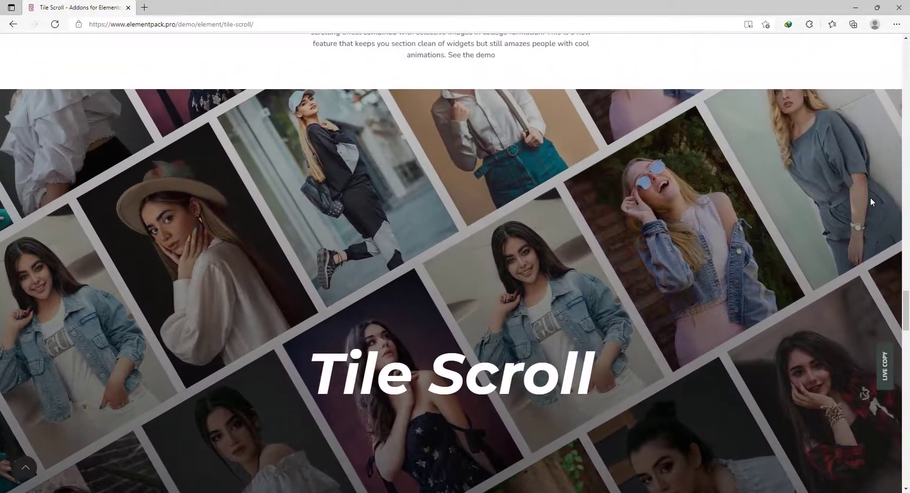
{"action": "scroll", "scroll_direction": "down", "scroll_amount": 3}
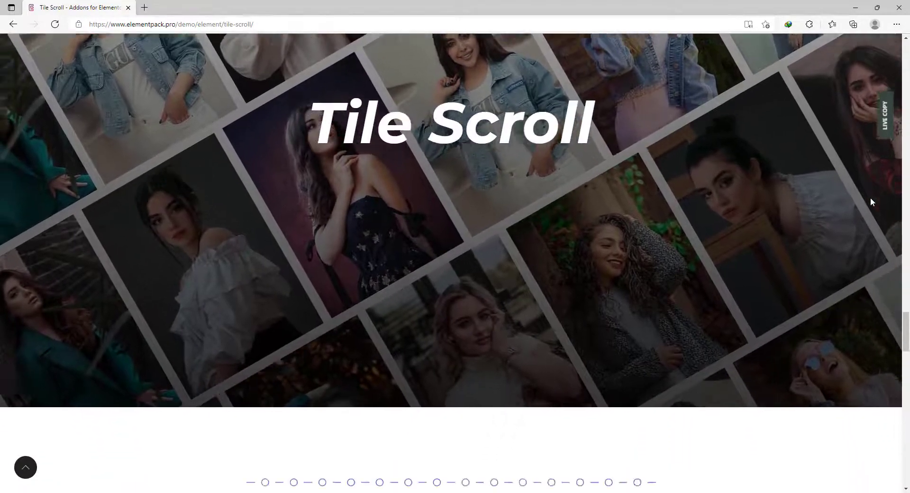
{"action": "scroll", "scroll_direction": "down", "scroll_amount": 3}
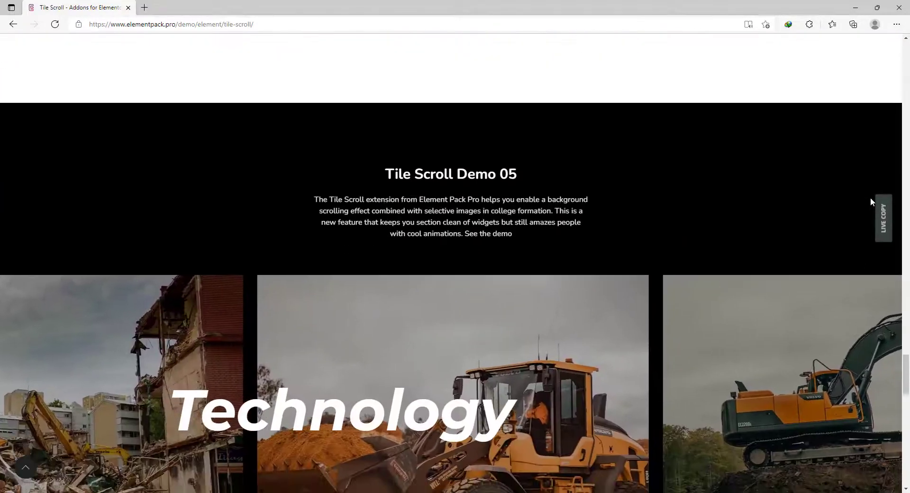
{"action": "scroll", "scroll_direction": "down", "scroll_amount": 3}
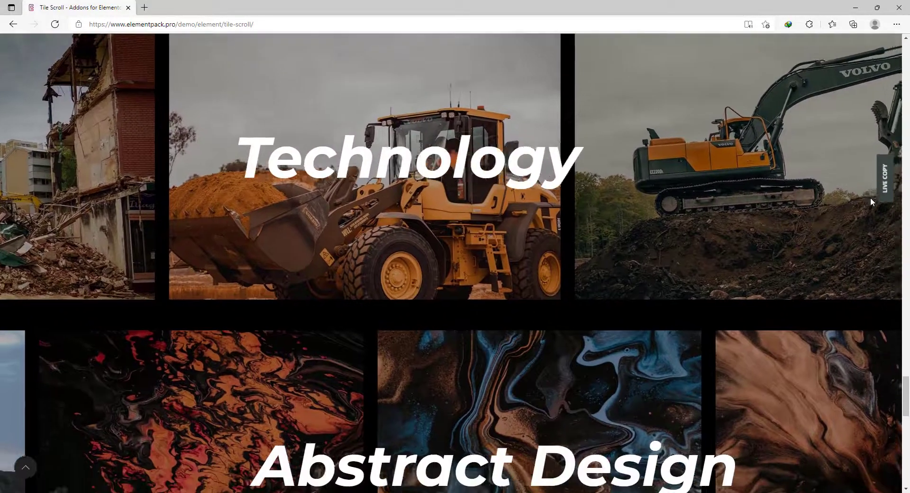
{"action": "scroll", "scroll_direction": "down", "scroll_amount": 3}
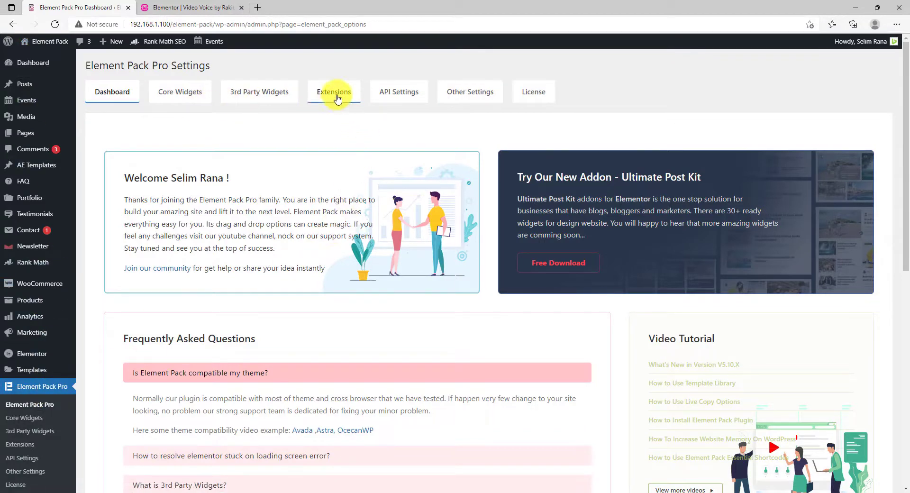
{"action": "left_click", "coordinate": [333, 92]}
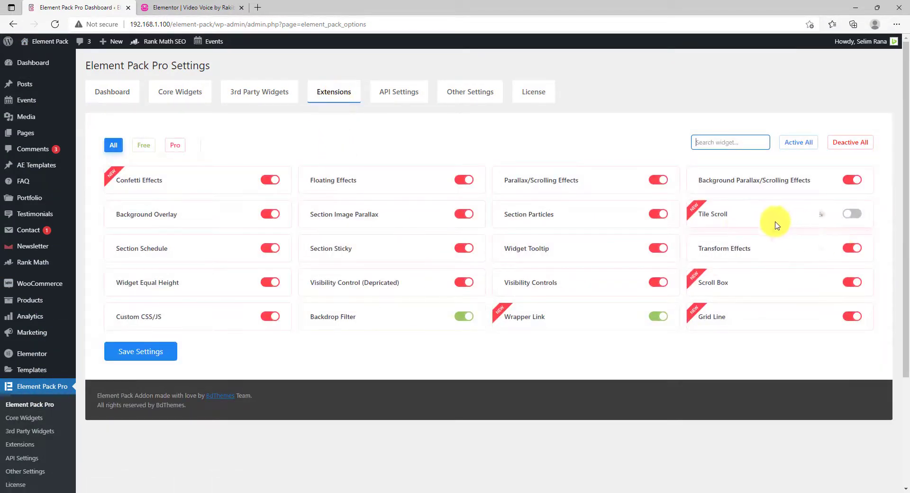
Step: Enable the Tile Scroll extension, save the settings, and return to the Elementor page
{"action": "left_click", "coordinate": [852, 213]}
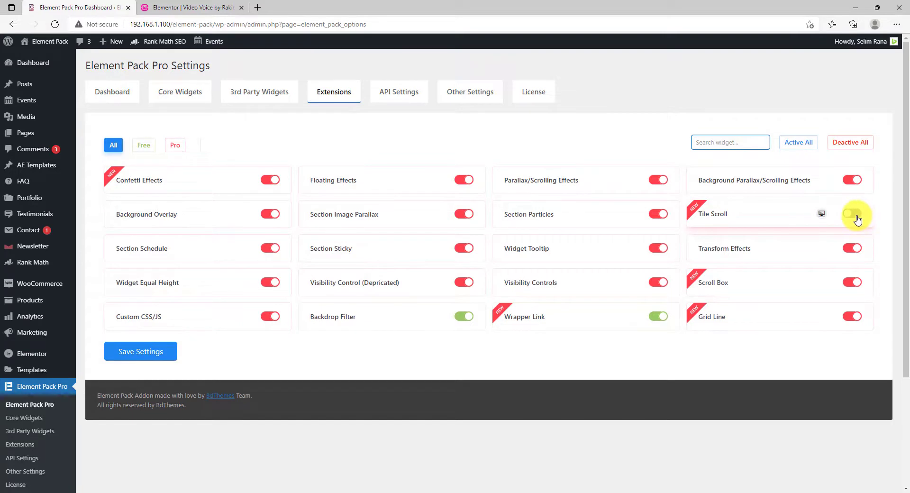
{"action": "left_click", "coordinate": [852, 214]}
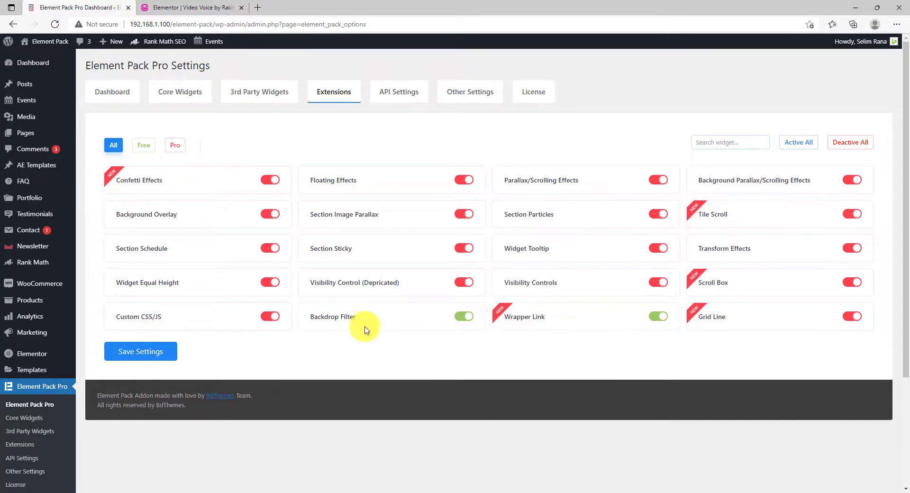
{"action": "left_click", "coordinate": [140, 351]}
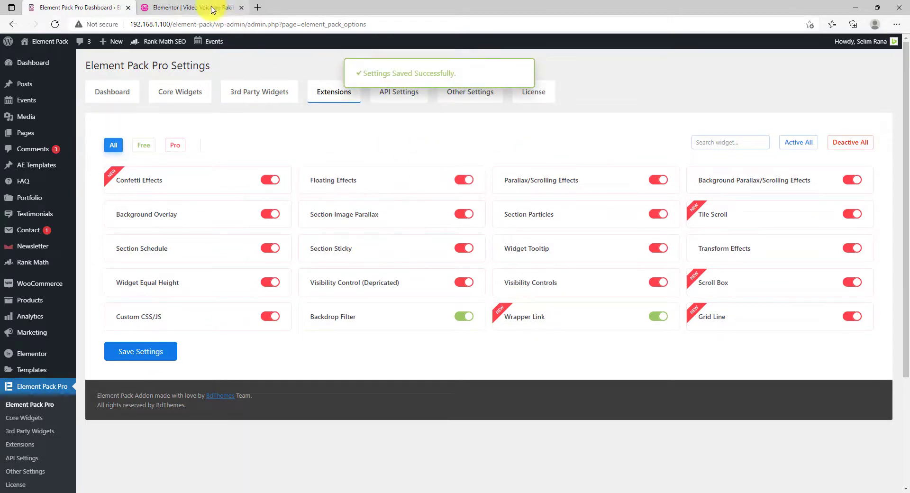
{"action": "left_click", "coordinate": [192, 7]}
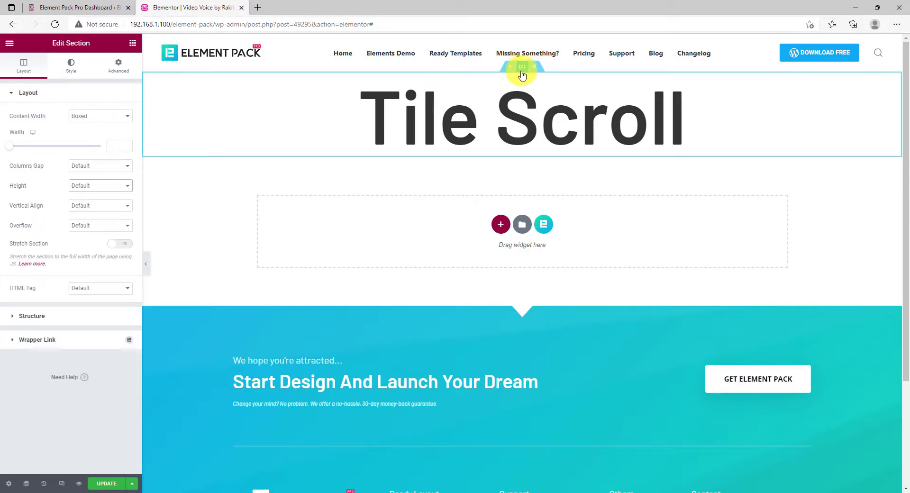
Step: Set the section's Height option to Min Height with a 1200 px minimum
{"action": "left_click", "coordinate": [98, 185]}
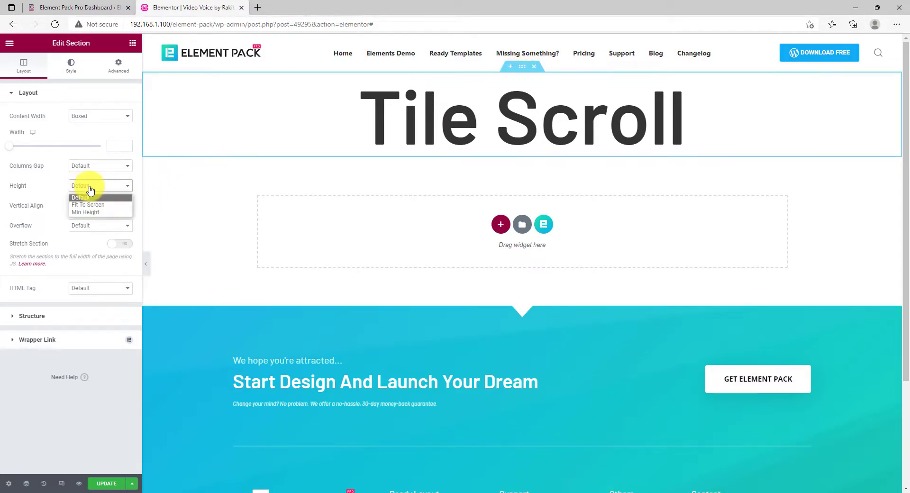
{"action": "left_click", "coordinate": [86, 212]}
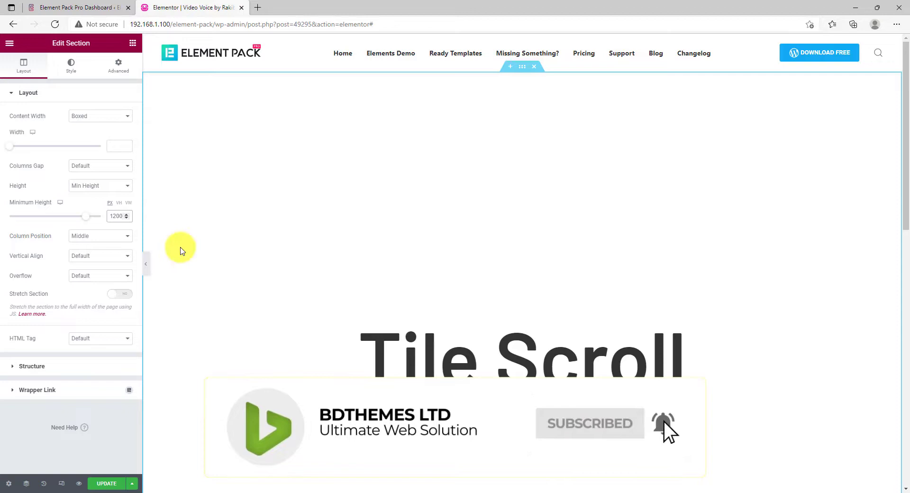
Step: Switch on Tile Scroll in the section's Advanced tab and expand Item #1
{"action": "left_click", "coordinate": [118, 64]}
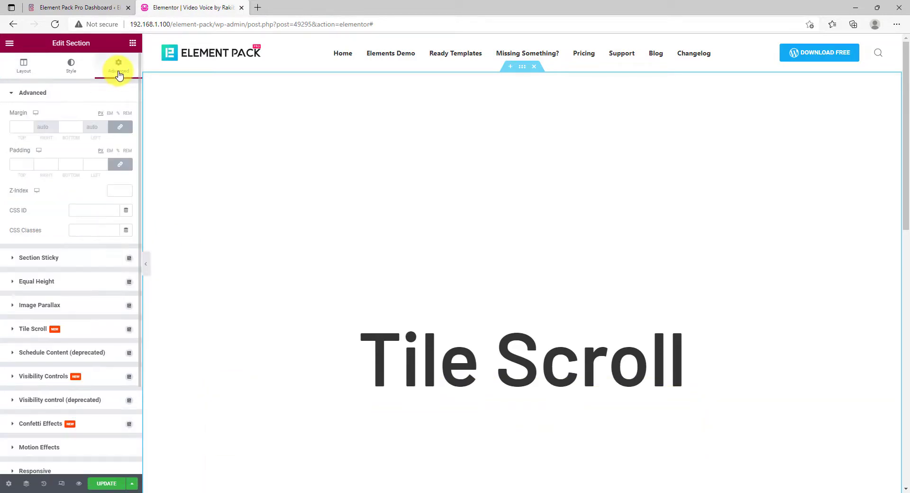
{"action": "mouse_move", "coordinate": [78, 333]}
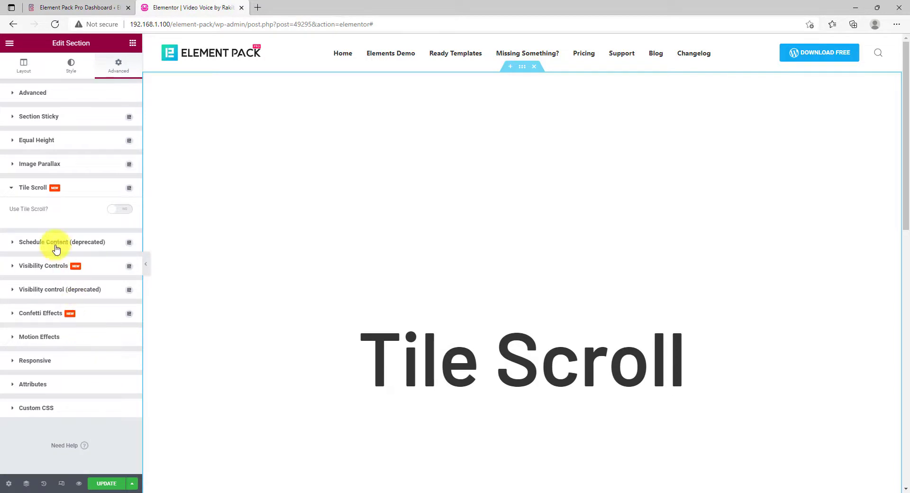
{"action": "mouse_move", "coordinate": [124, 214]}
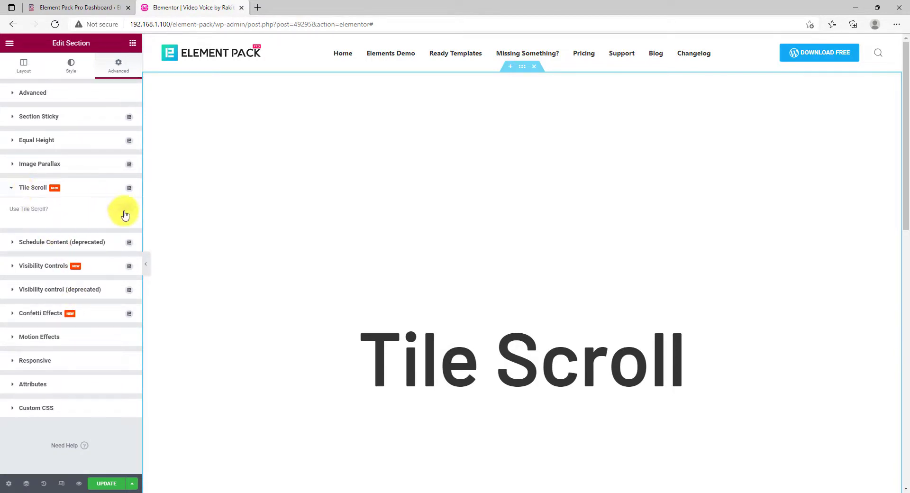
{"action": "left_click", "coordinate": [115, 208]}
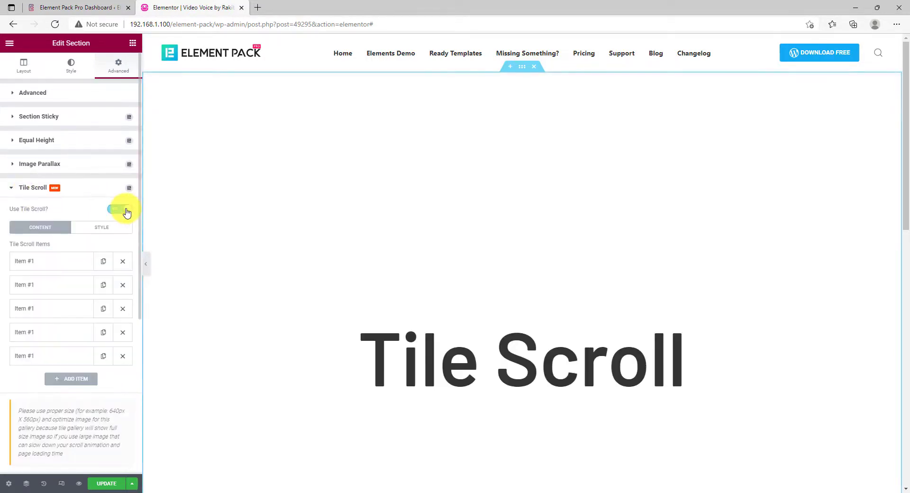
{"action": "left_click", "coordinate": [120, 209]}
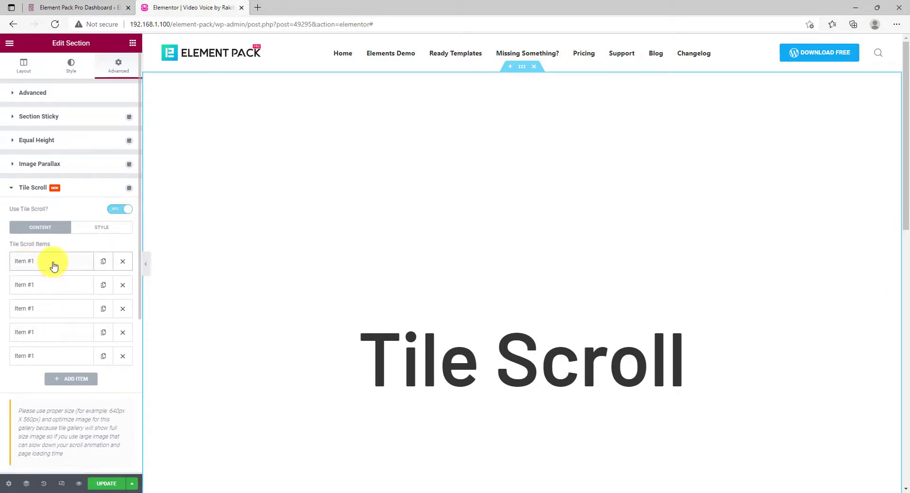
{"action": "left_click", "coordinate": [51, 261]}
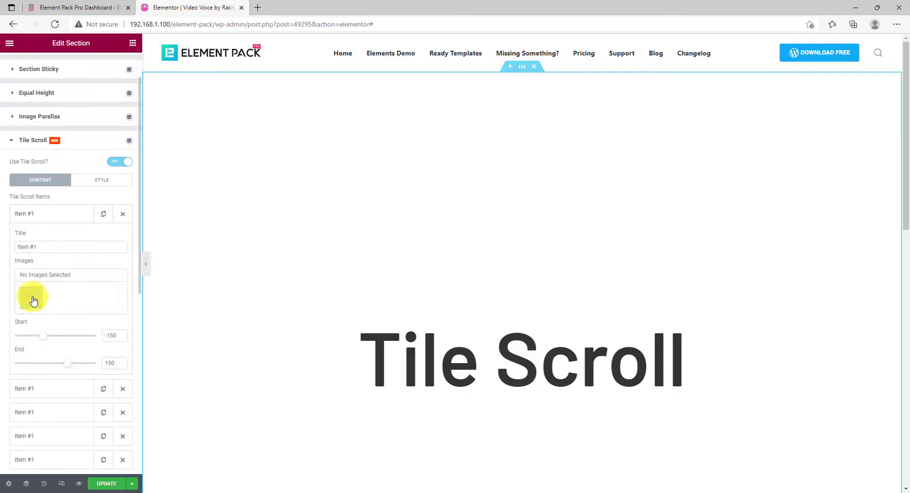
Step: Insert a four-portrait gallery into the first Tile Scroll item's Images field
{"action": "left_click", "coordinate": [34, 296]}
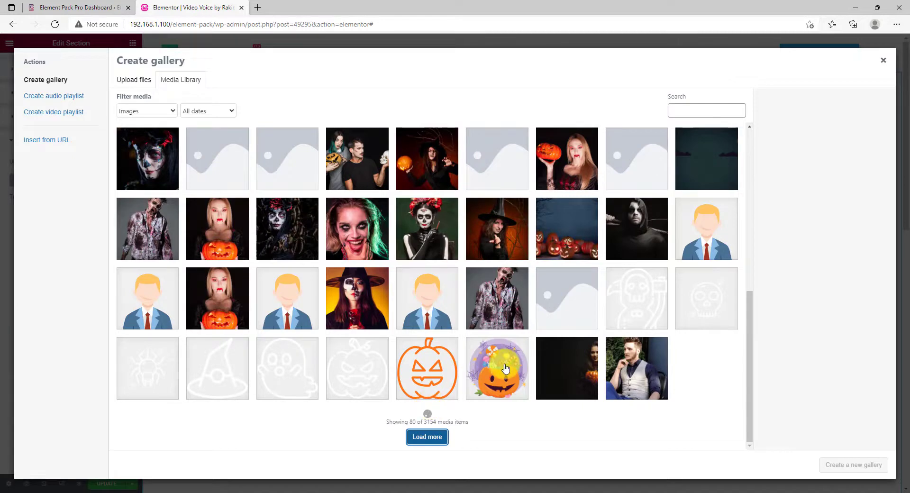
{"action": "left_click", "coordinate": [426, 304]}
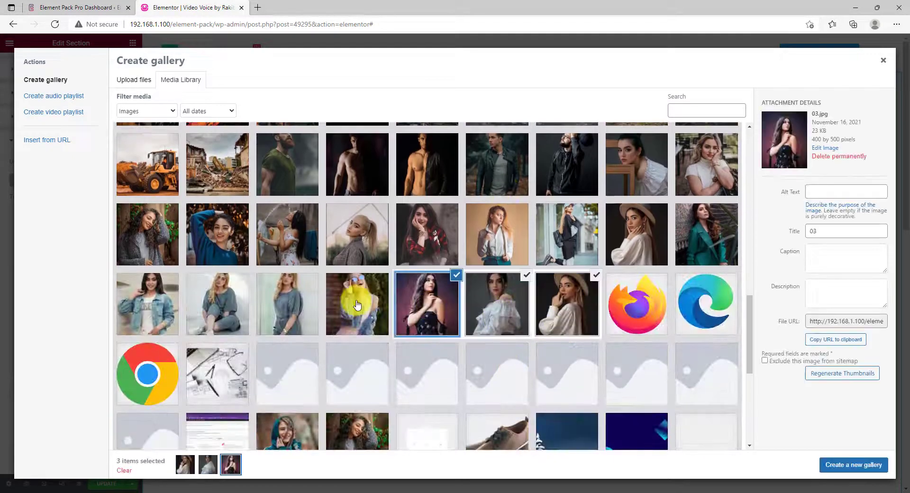
{"action": "left_click", "coordinate": [853, 464]}
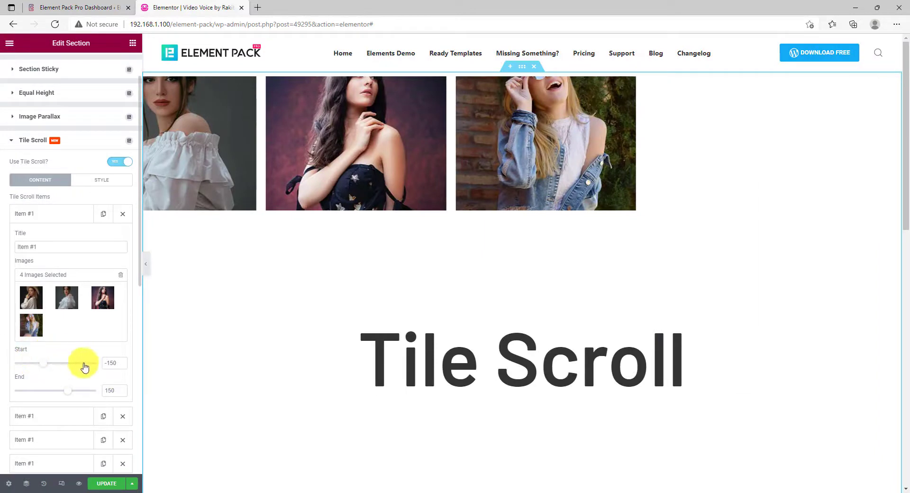
{"action": "left_click", "coordinate": [110, 363]}
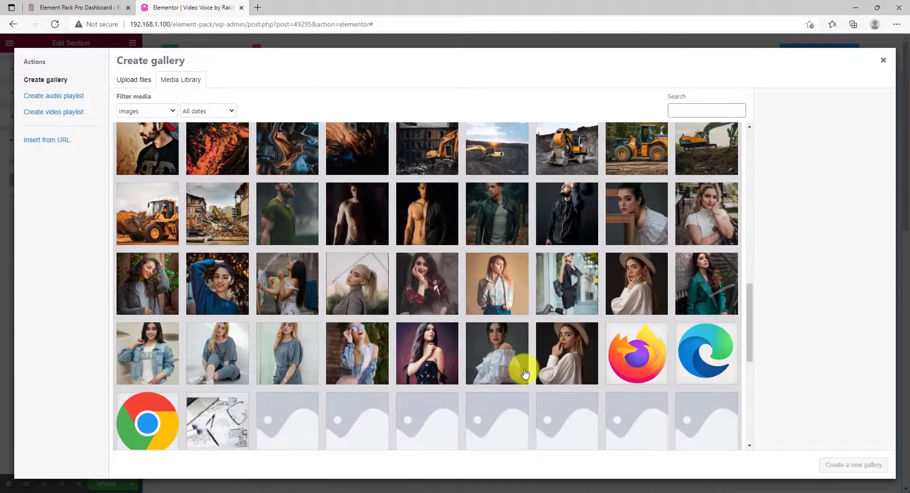
Step: Insert a seven-portrait gallery into item two and reverse its scroll (Start 150, End -150)
{"action": "left_click", "coordinate": [636, 283]}
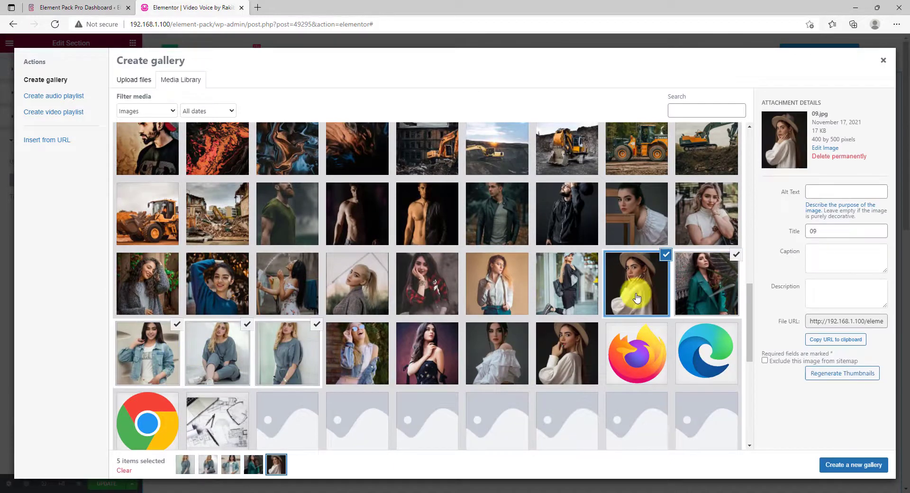
{"action": "left_click", "coordinate": [853, 464]}
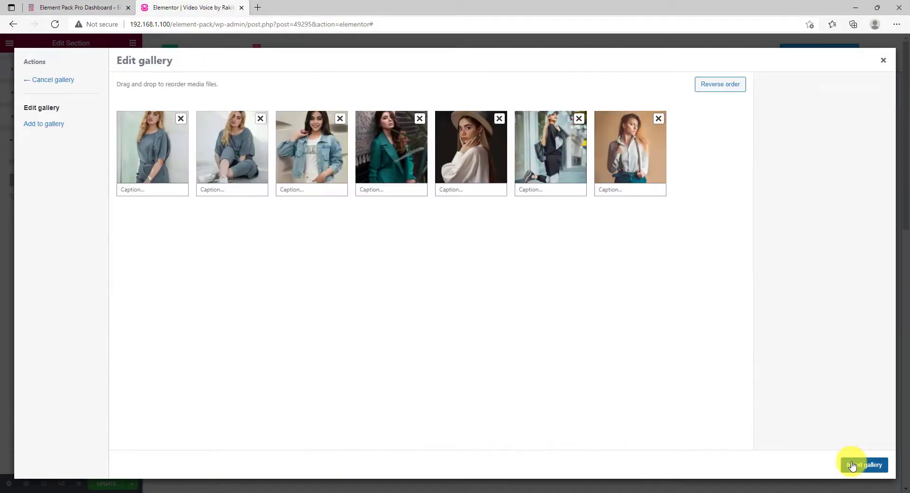
{"action": "left_click", "coordinate": [863, 465]}
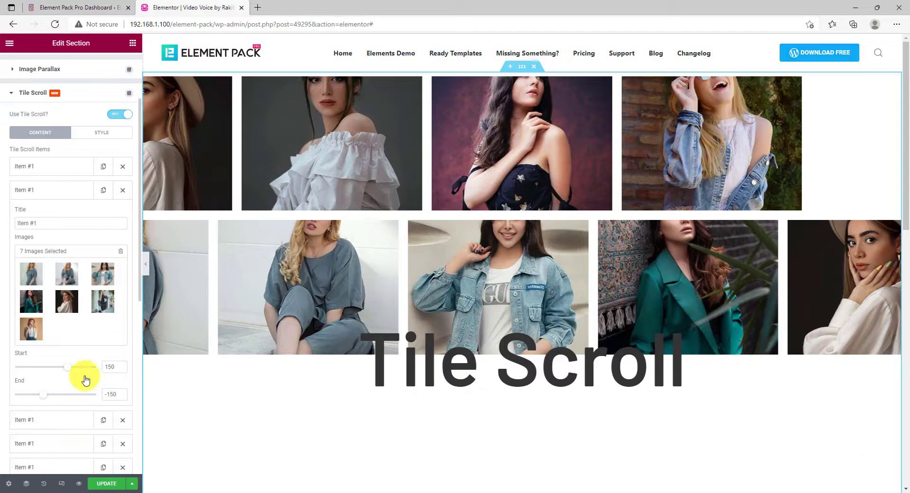
{"action": "left_click_drag", "start_coordinate": [81, 366], "coordinate": [54, 366]}
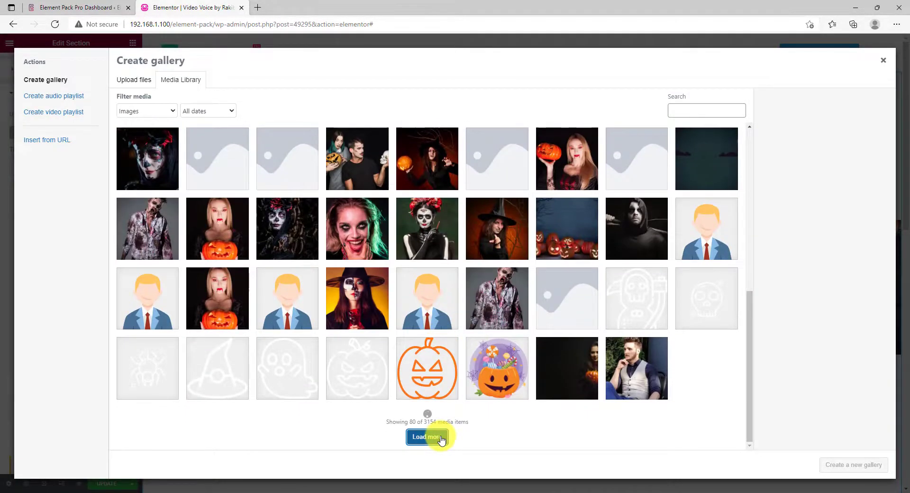
Step: Insert a nine-portrait gallery into the third Tile Scroll item
{"action": "left_click", "coordinate": [427, 436]}
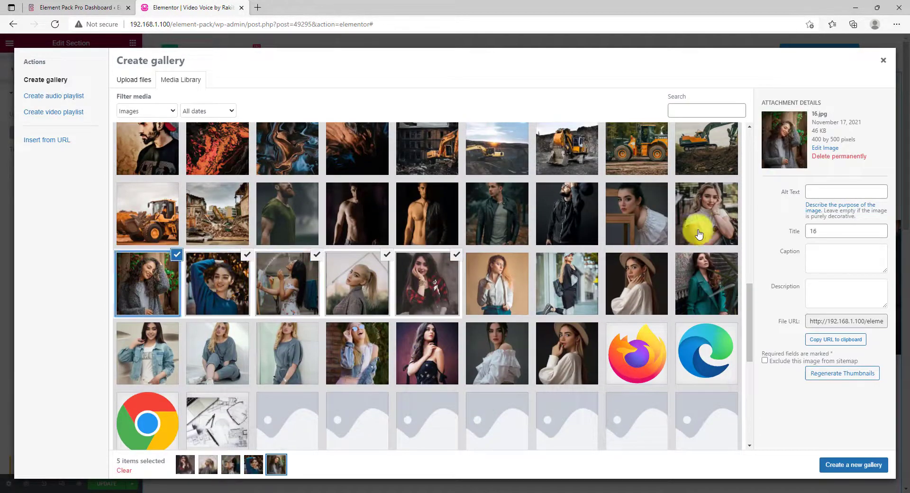
{"action": "left_click", "coordinate": [853, 464]}
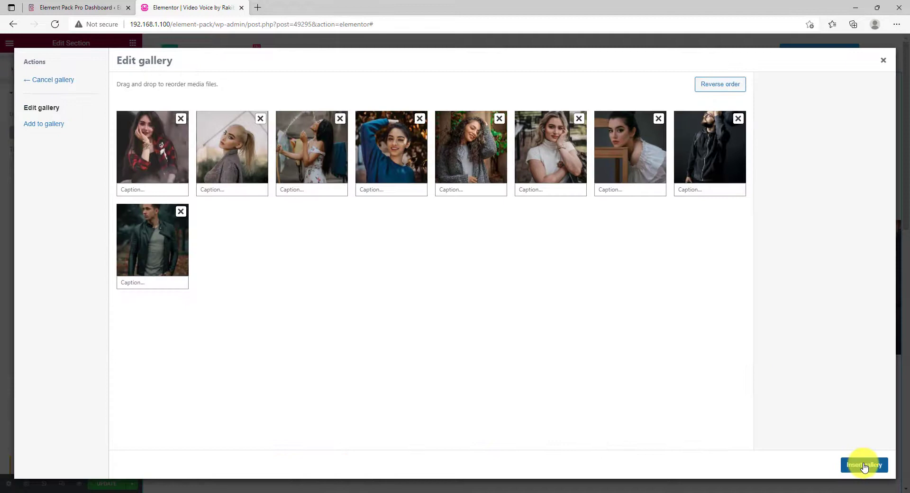
{"action": "left_click", "coordinate": [863, 464]}
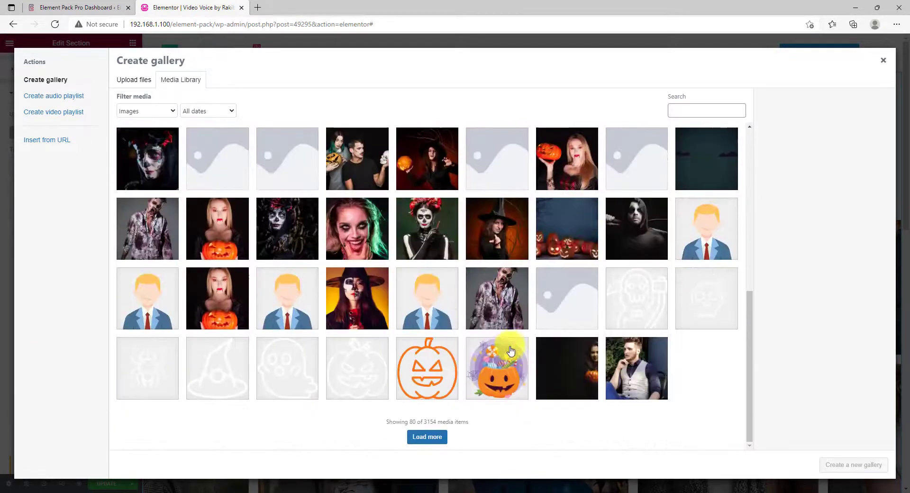
Step: Insert an eight-portrait gallery into the fourth item and adjust its Start offset
{"action": "scroll", "scroll_direction": "down", "scroll_amount": 3}
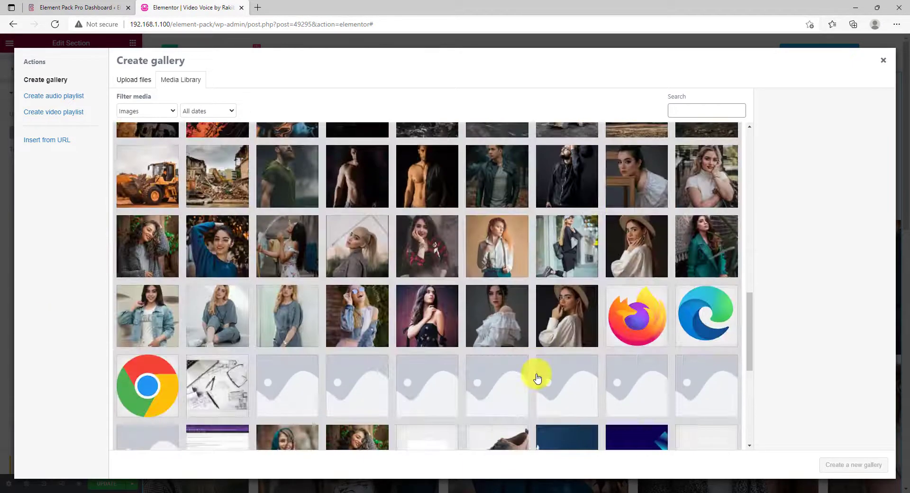
{"action": "left_click", "coordinate": [427, 213]}
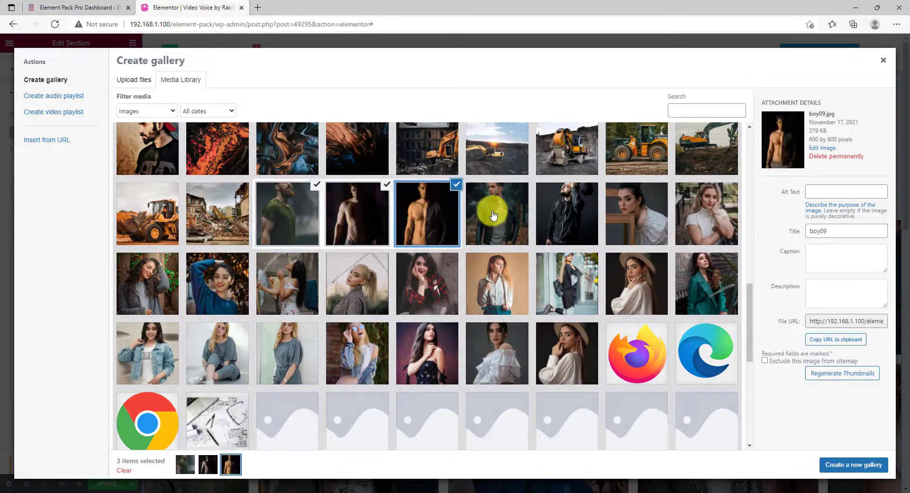
{"action": "left_click", "coordinate": [496, 283]}
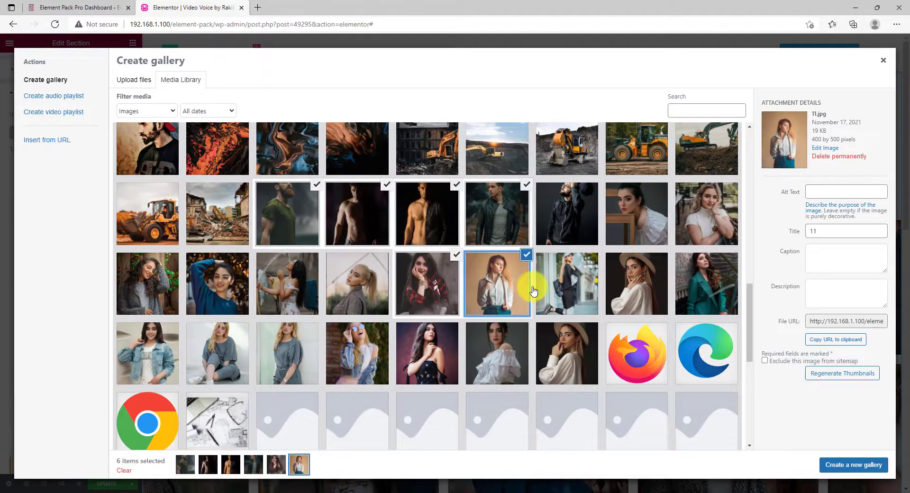
{"action": "left_click", "coordinate": [852, 465]}
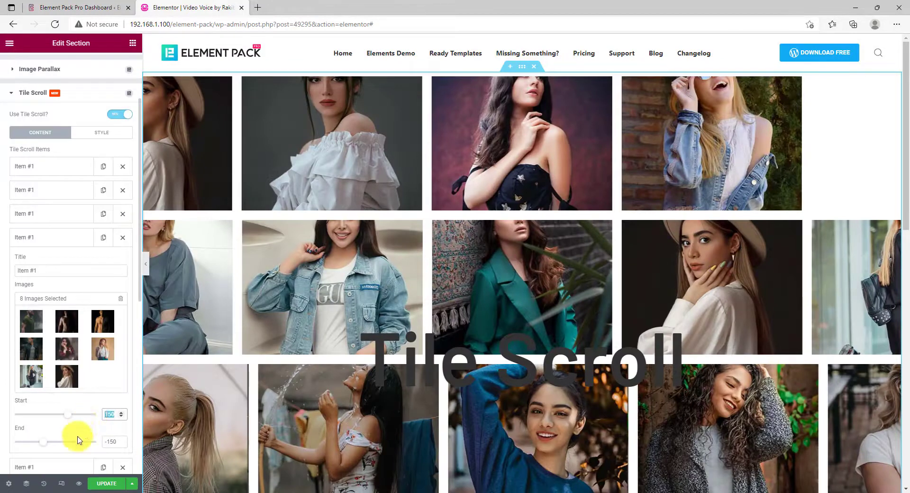
{"action": "left_click_drag", "start_coordinate": [70, 414], "coordinate": [39, 413]}
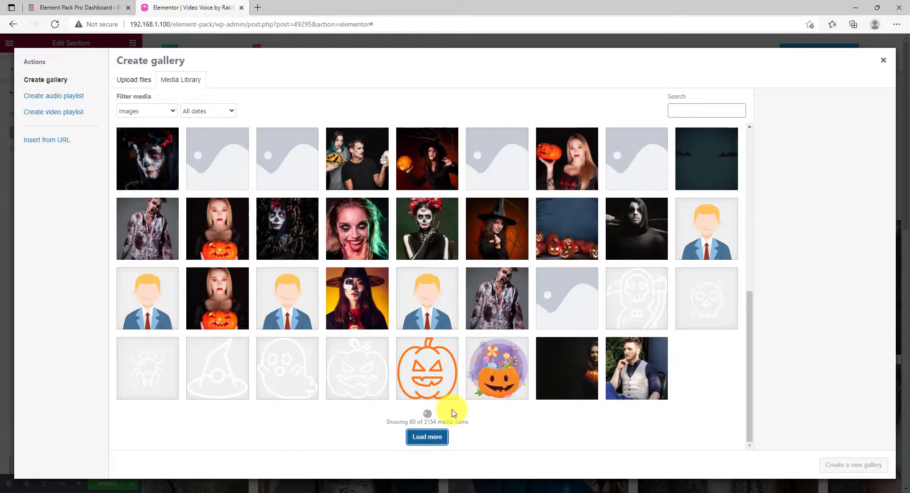
Step: Insert a five-portrait gallery into the fifth Tile Scroll item
{"action": "left_click", "coordinate": [427, 436]}
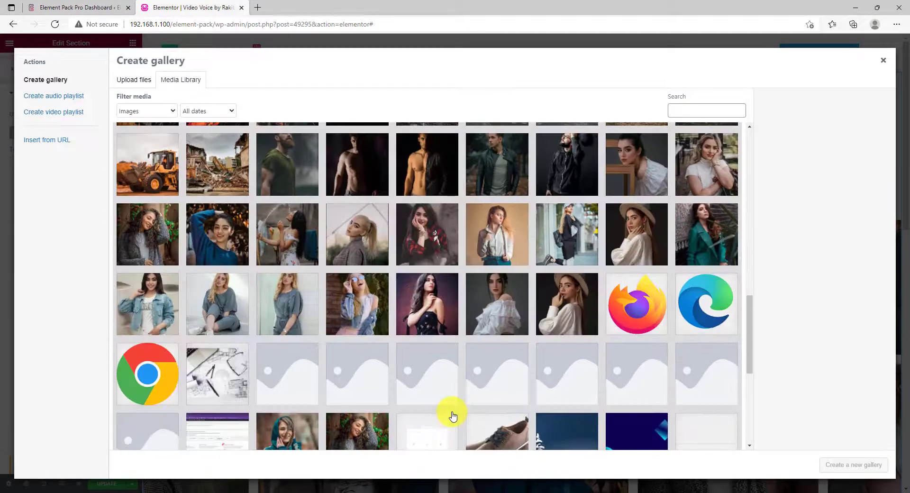
{"action": "mouse_move", "coordinate": [149, 284]}
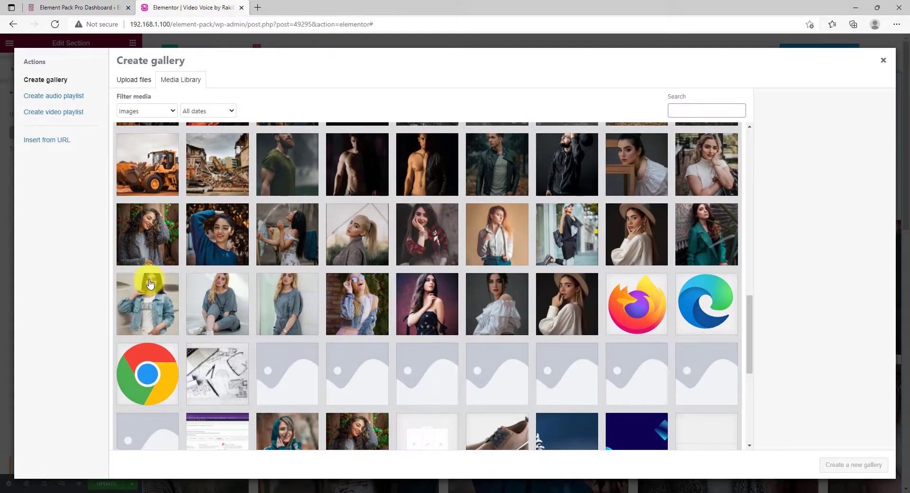
{"action": "mouse_move", "coordinate": [147, 234]}
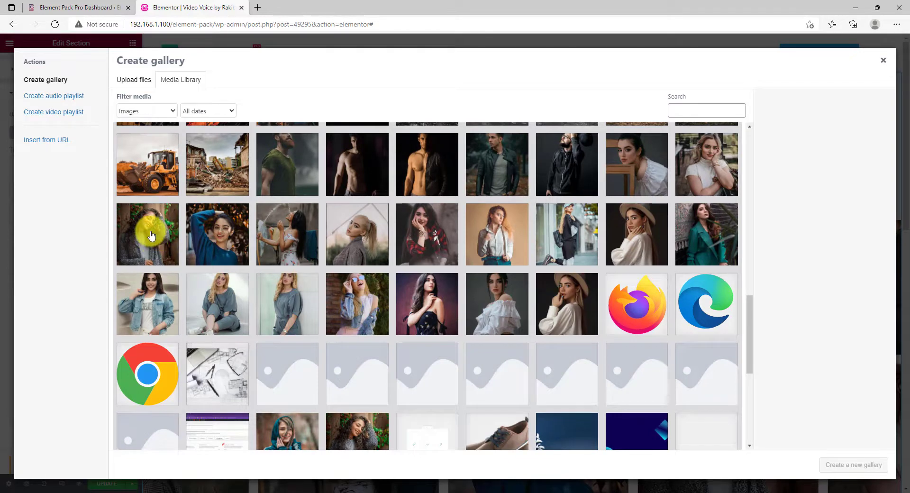
{"action": "left_click", "coordinate": [147, 234]}
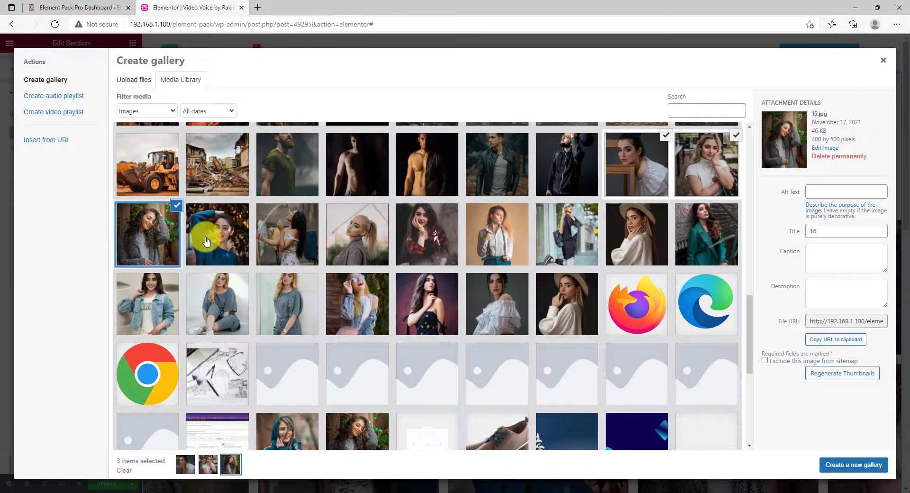
{"action": "left_click", "coordinate": [853, 465]}
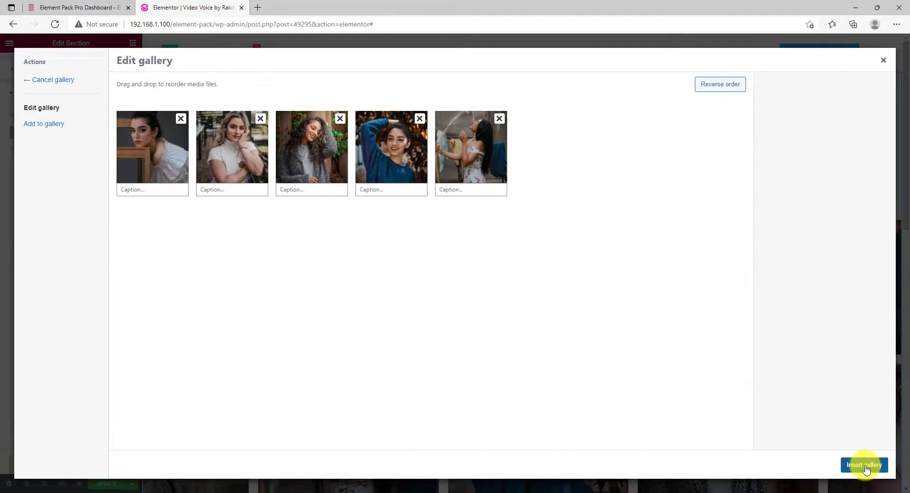
{"action": "left_click", "coordinate": [863, 464]}
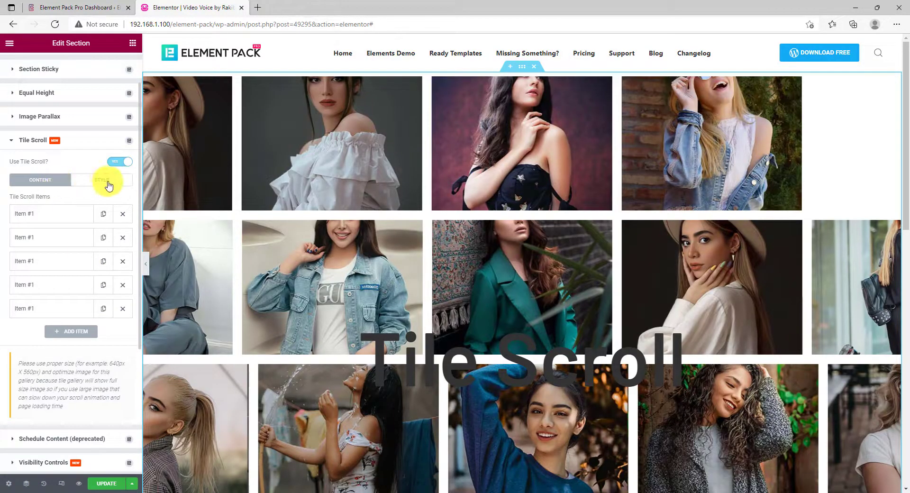
Step: In Tile Scroll Style, preview Vertical scroll style, then revert to Horizontal
{"action": "left_click", "coordinate": [101, 179]}
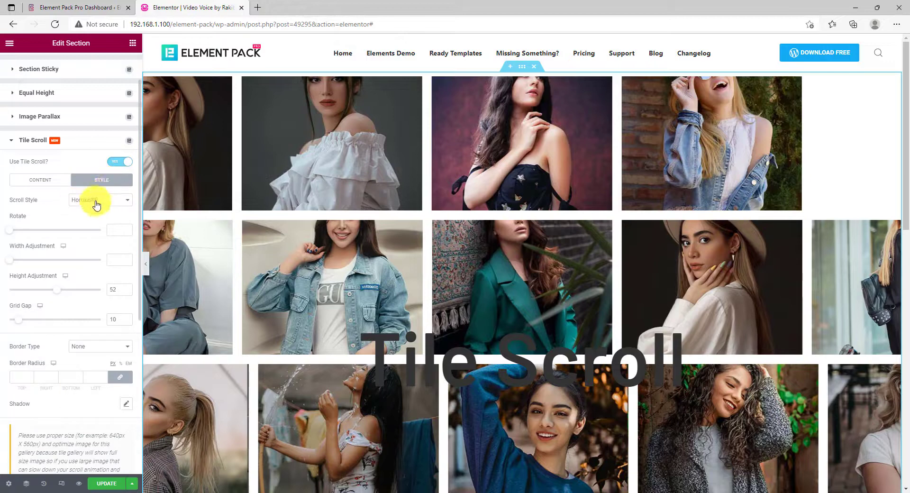
{"action": "left_click", "coordinate": [99, 199]}
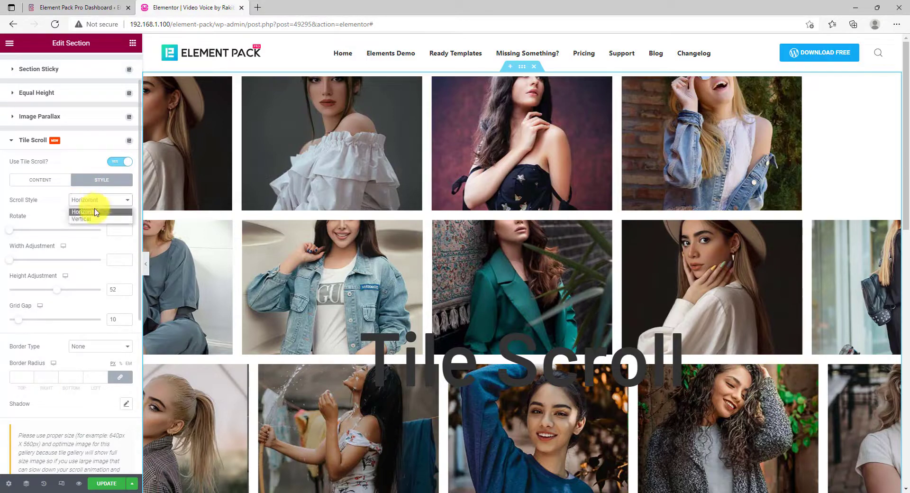
{"action": "left_click", "coordinate": [81, 219]}
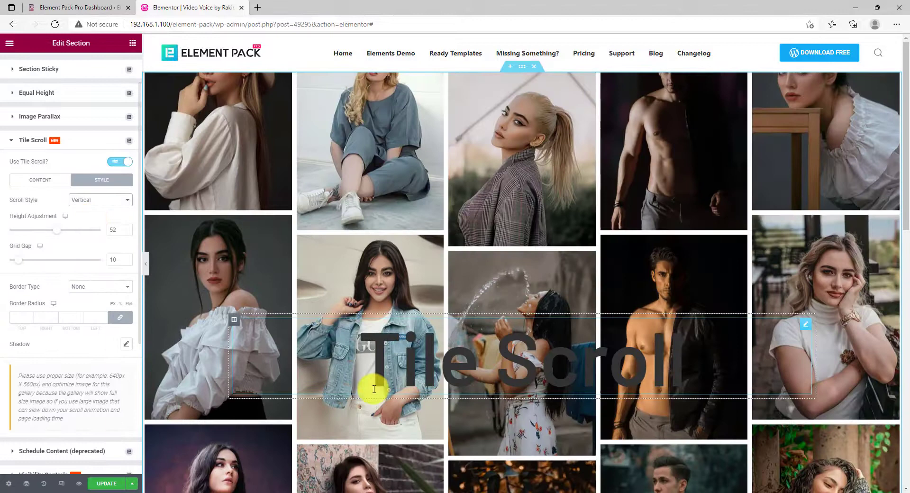
{"action": "left_click", "coordinate": [98, 200]}
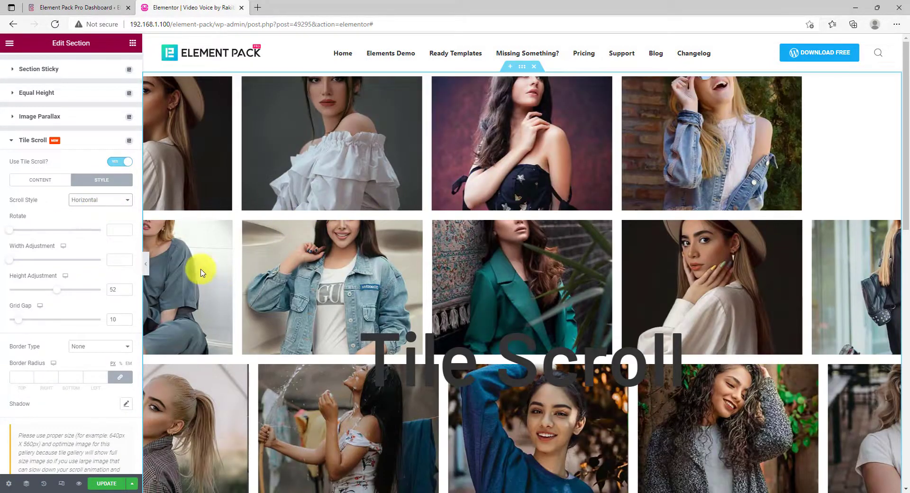
{"action": "mouse_move", "coordinate": [11, 229]}
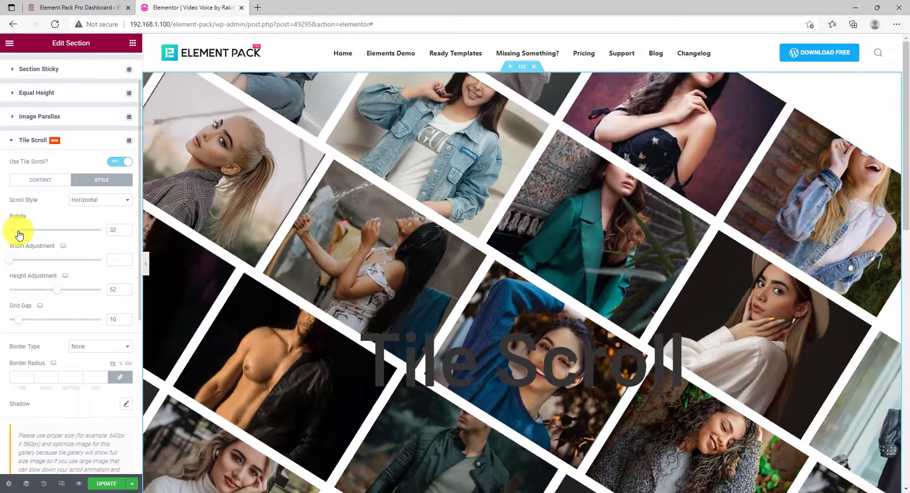
Step: Rotate the tiles to 41 degrees, set width adjustment to about 17 and height adjustment to 70
{"action": "left_click_drag", "start_coordinate": [18, 230], "coordinate": [35, 230]}
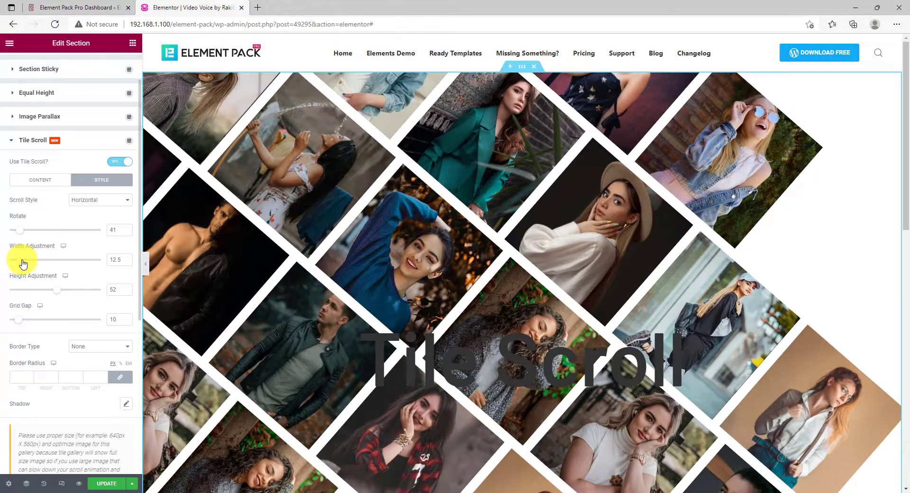
{"action": "left_click_drag", "start_coordinate": [26, 260], "coordinate": [35, 260]}
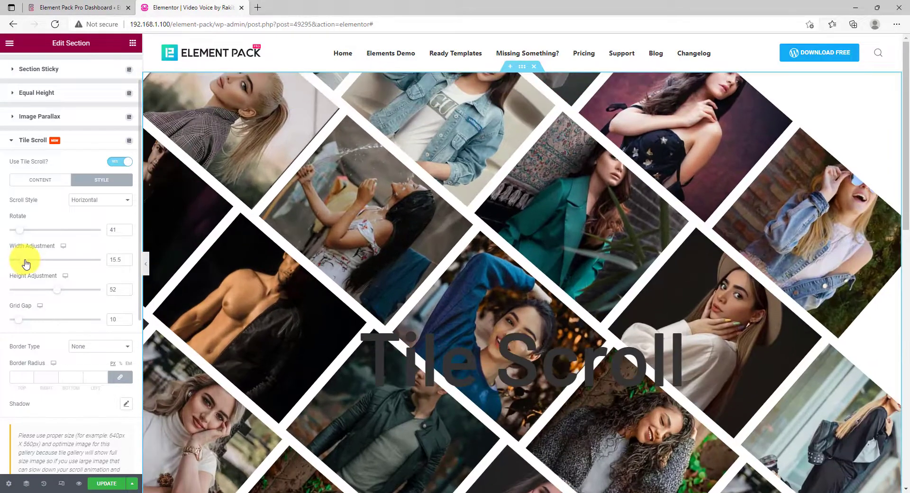
{"action": "left_click_drag", "start_coordinate": [19, 260], "coordinate": [26, 260]}
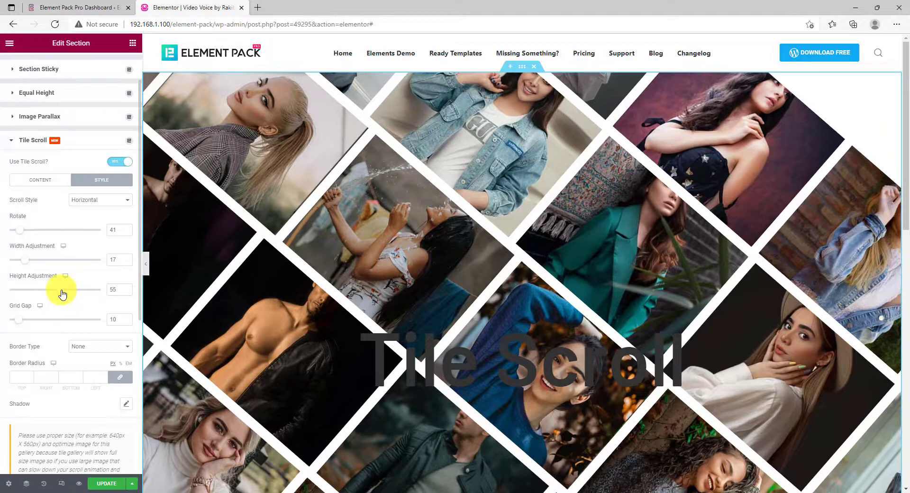
{"action": "left_click_drag", "start_coordinate": [62, 294], "coordinate": [73, 293]}
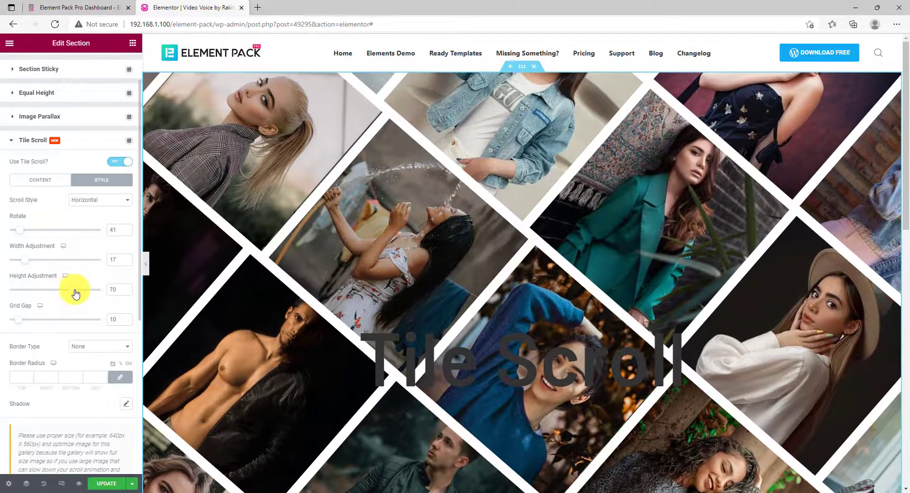
{"action": "mouse_move", "coordinate": [29, 263]}
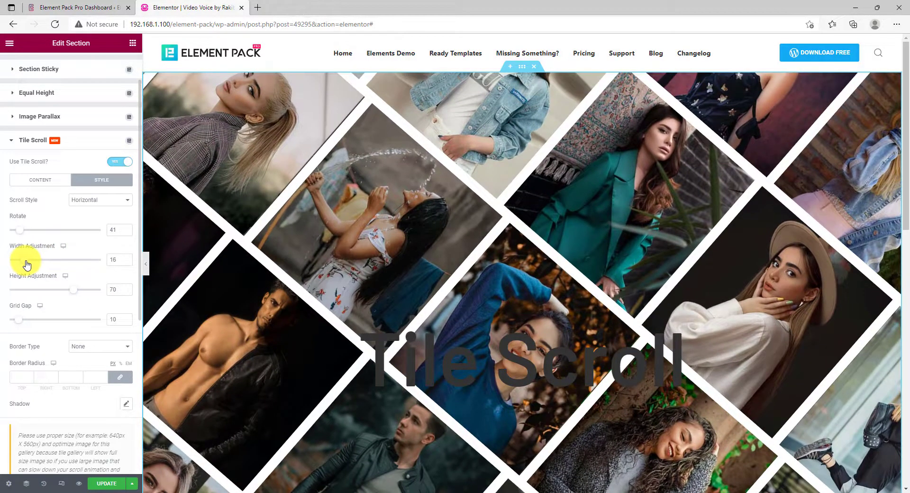
{"action": "mouse_move", "coordinate": [21, 324]}
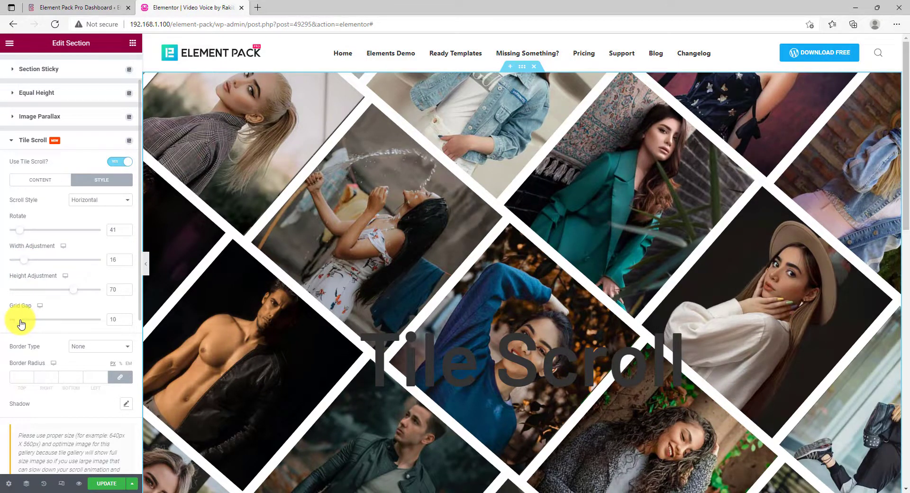
{"action": "mouse_move", "coordinate": [19, 356]}
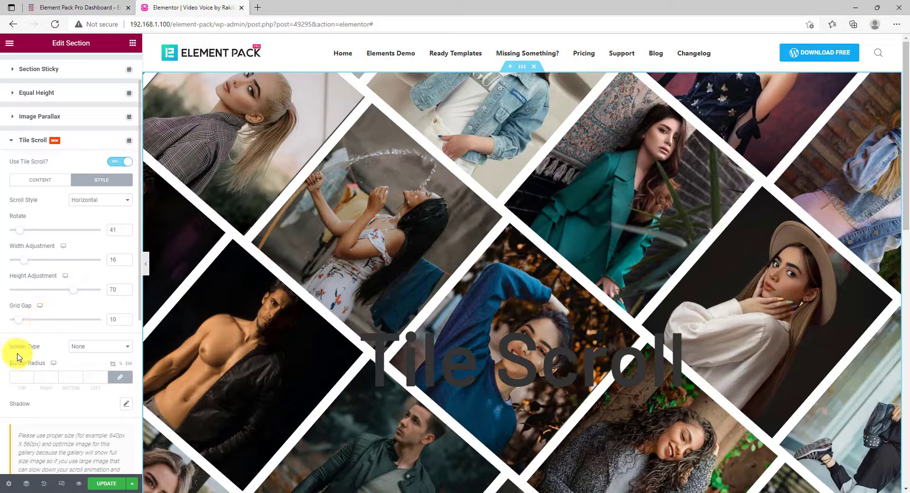
{"action": "mouse_move", "coordinate": [67, 359]}
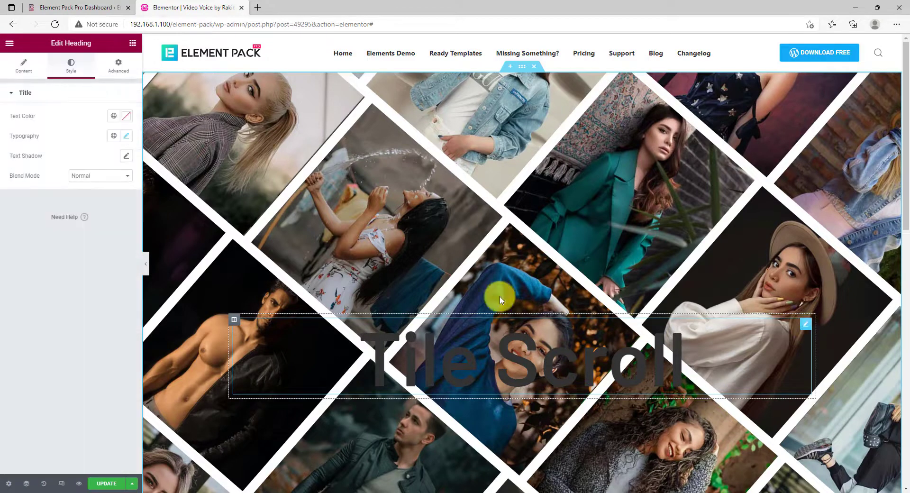
Step: Set the Tile Scroll heading's text color to white
{"action": "left_click", "coordinate": [114, 115]}
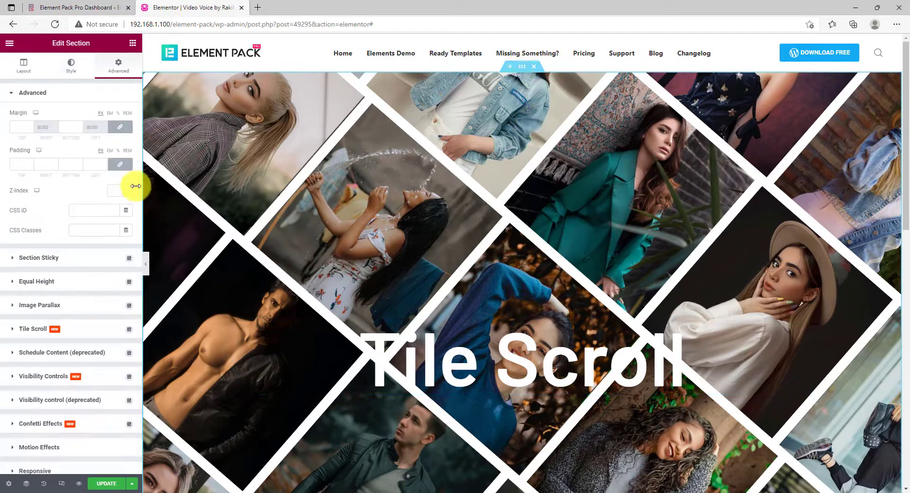
Step: Add a classic black background overlay at 0.5 opacity and preview without the panel
{"action": "left_click", "coordinate": [71, 64]}
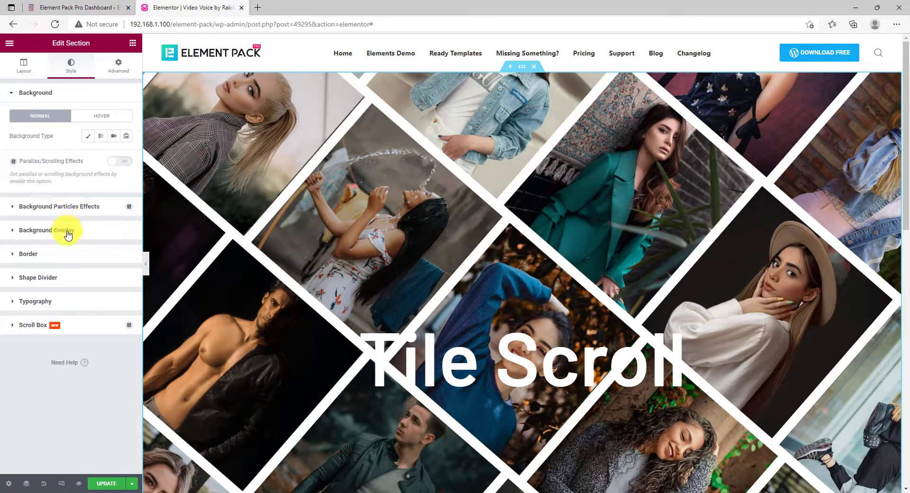
{"action": "left_click", "coordinate": [45, 229]}
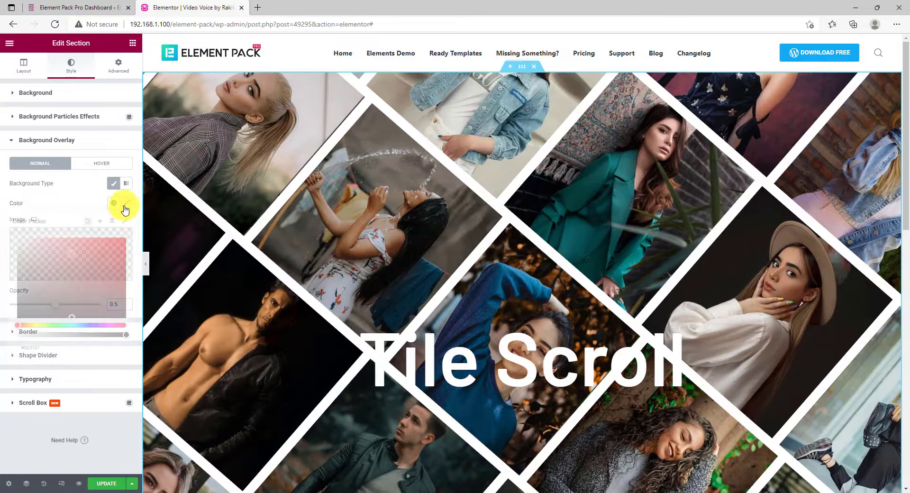
{"action": "left_click", "coordinate": [114, 203]}
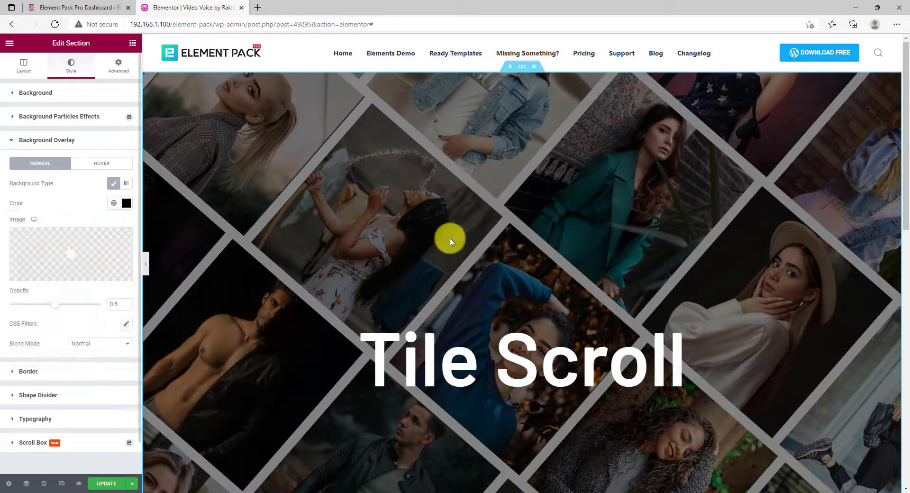
{"action": "left_click", "coordinate": [145, 263]}
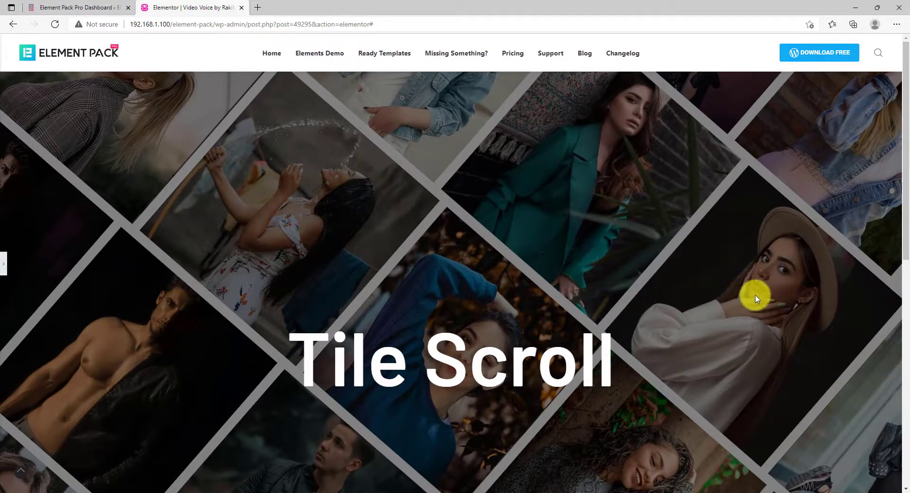
{"action": "scroll", "scroll_direction": "down", "scroll_amount": 3}
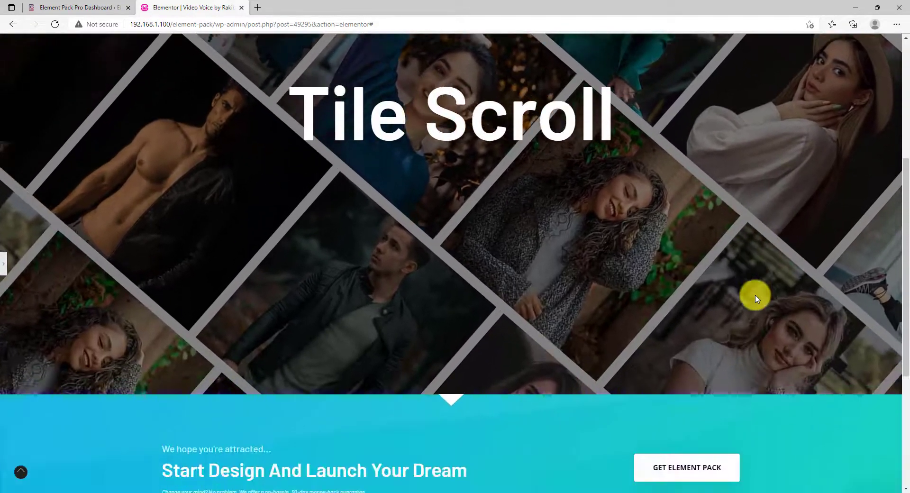
{"action": "scroll", "scroll_direction": "up", "scroll_amount": 3}
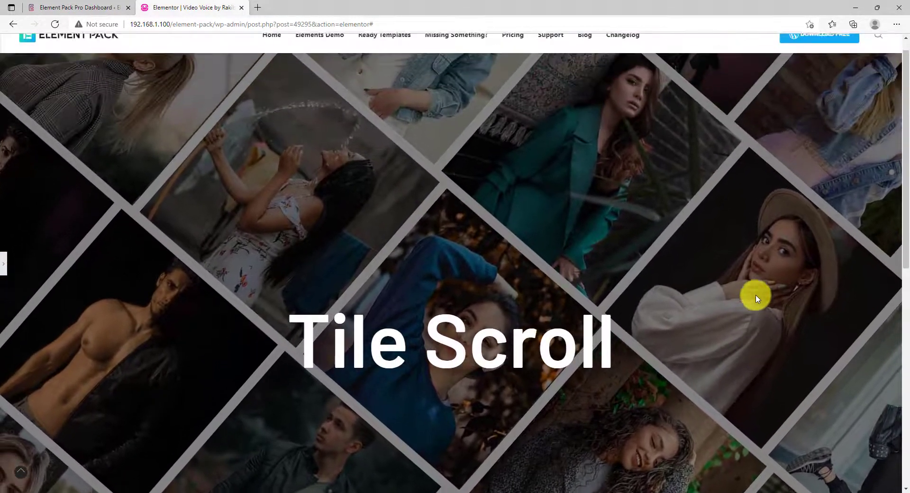
{"action": "scroll", "scroll_direction": "down", "scroll_amount": 3}
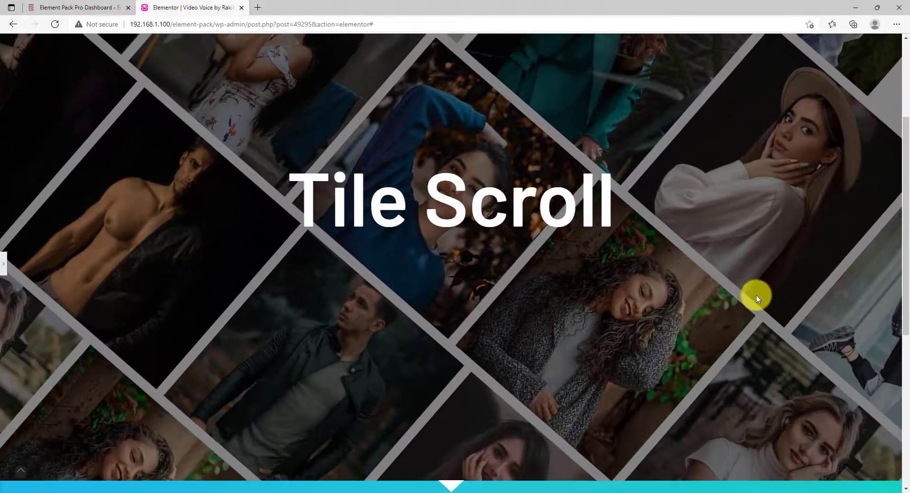
{"action": "scroll", "scroll_direction": "down", "scroll_amount": 3}
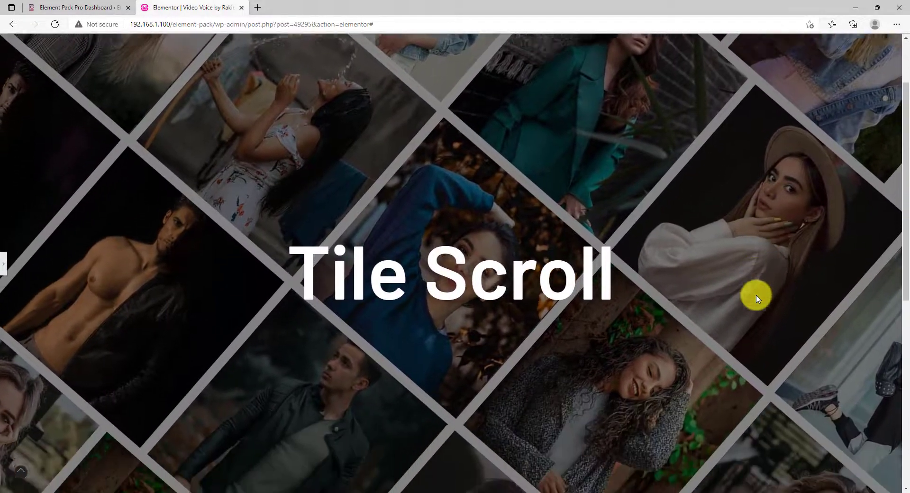